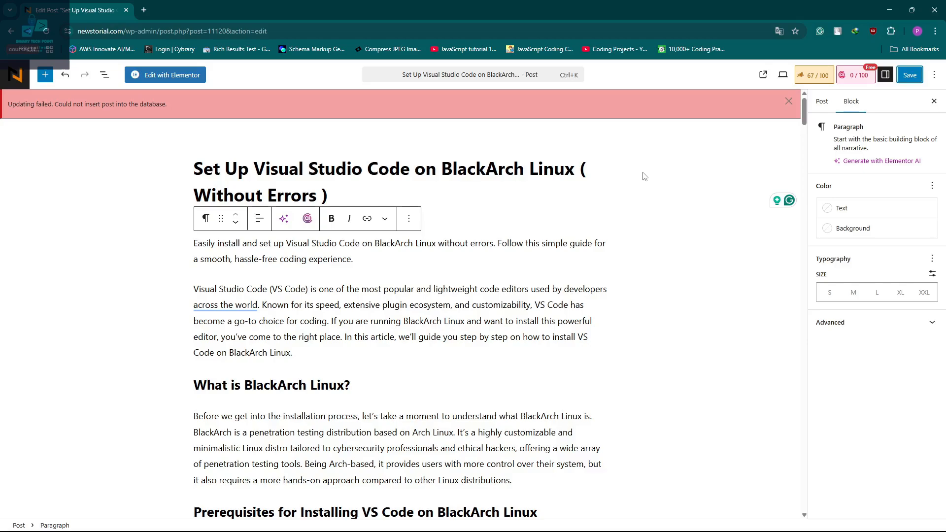
pyautogui.moveTo(5, 110)
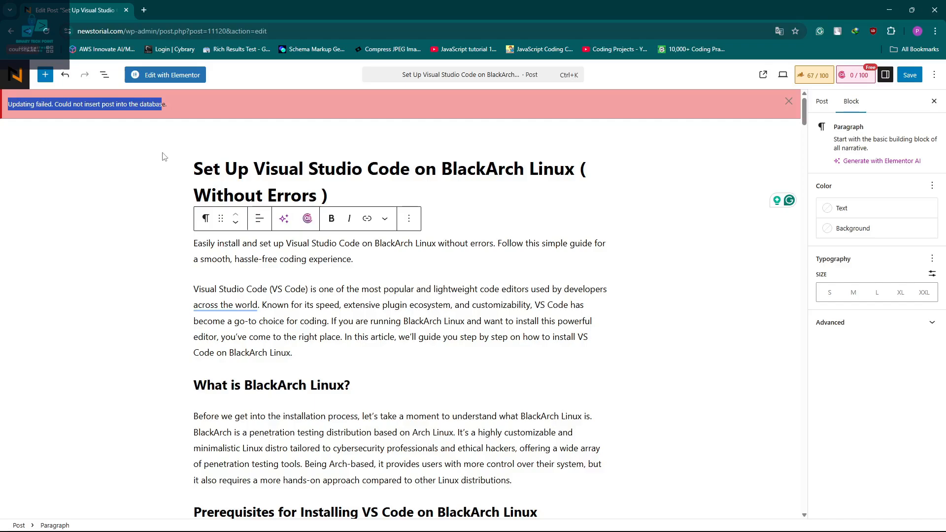
pyautogui.moveTo(70, 108)
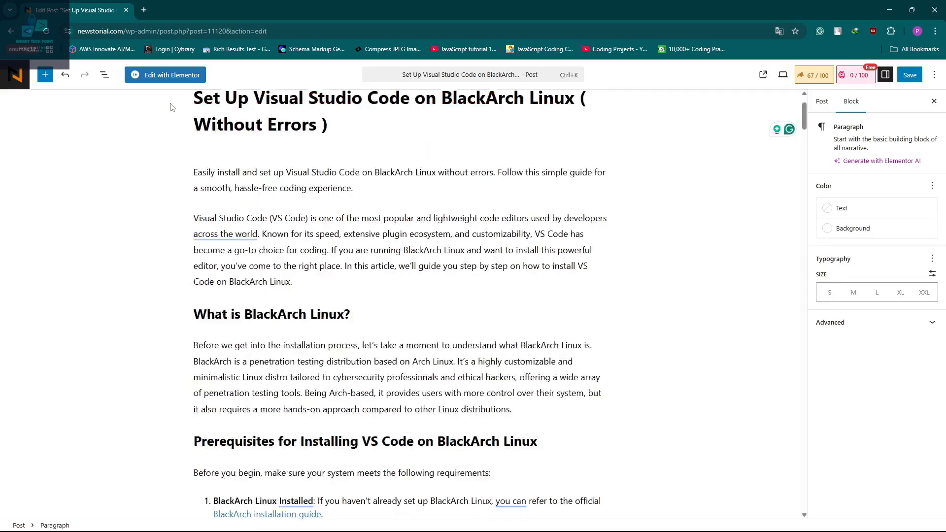
# Close the 'Updating failed' notice and scroll down to the 👉 Conclusion heading.
pyautogui.scroll(-3)
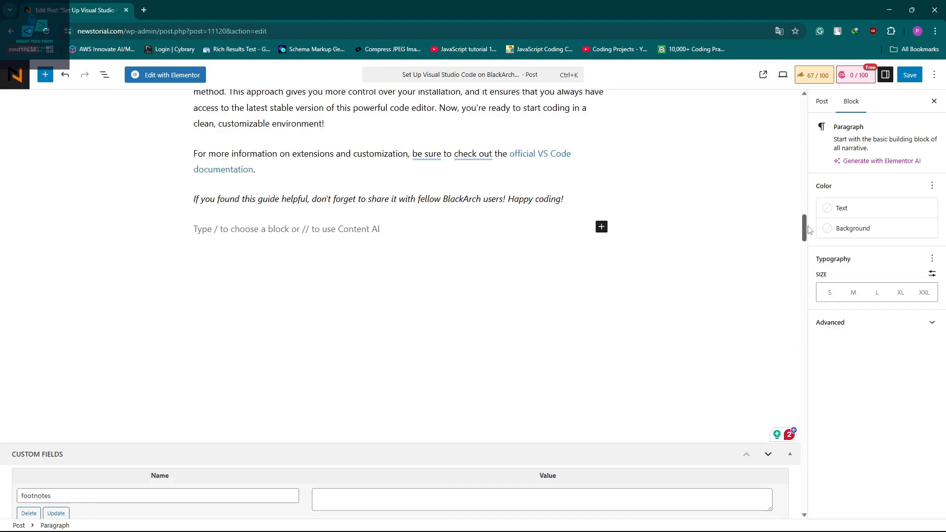
pyautogui.click(909, 74)
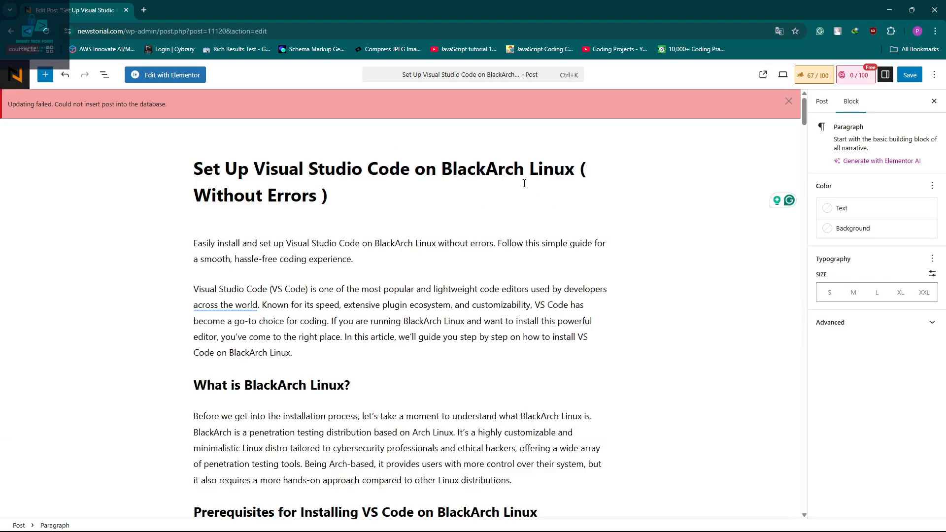
pyautogui.moveTo(18, 125)
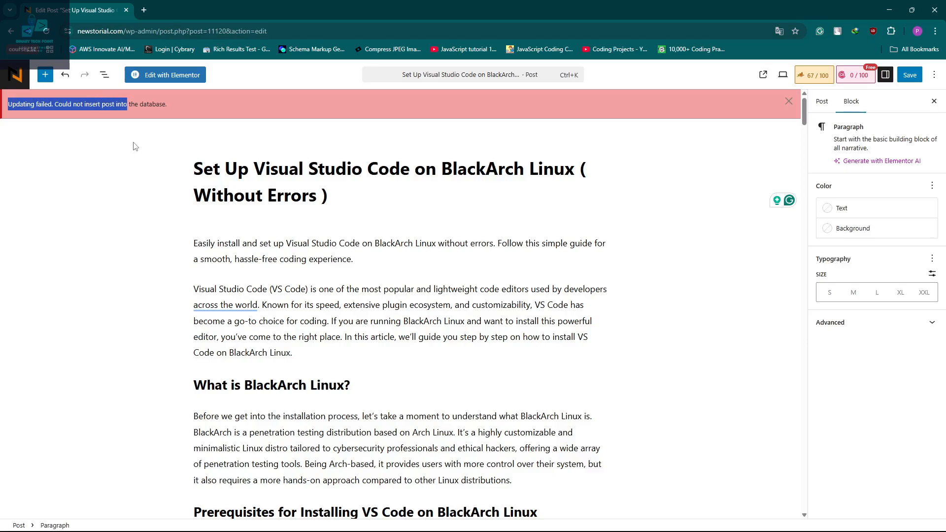
pyautogui.moveTo(150, 132)
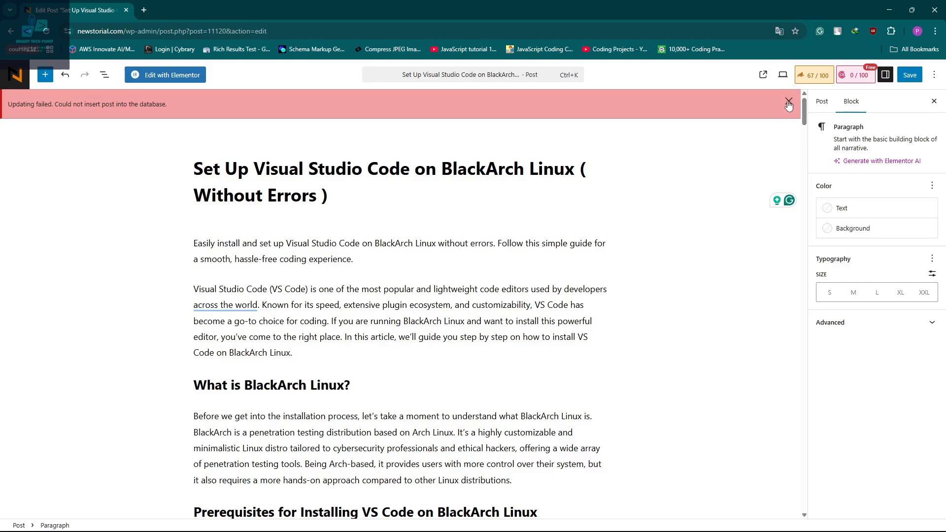
pyautogui.click(788, 100)
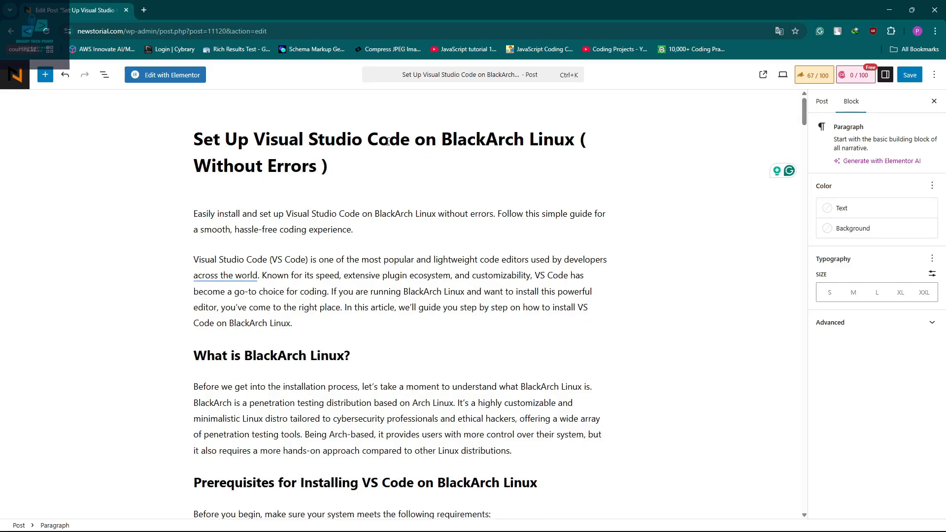
pyautogui.moveTo(437, 250)
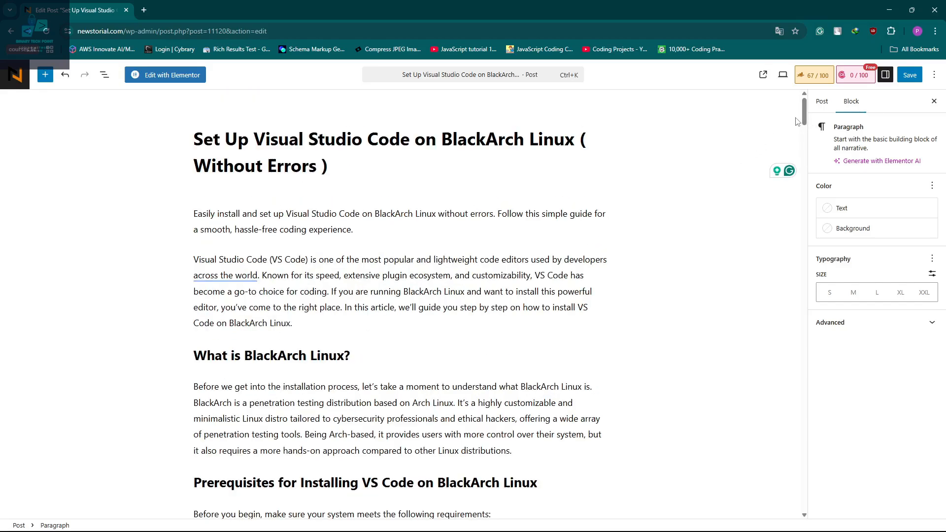
pyautogui.scroll(-3)
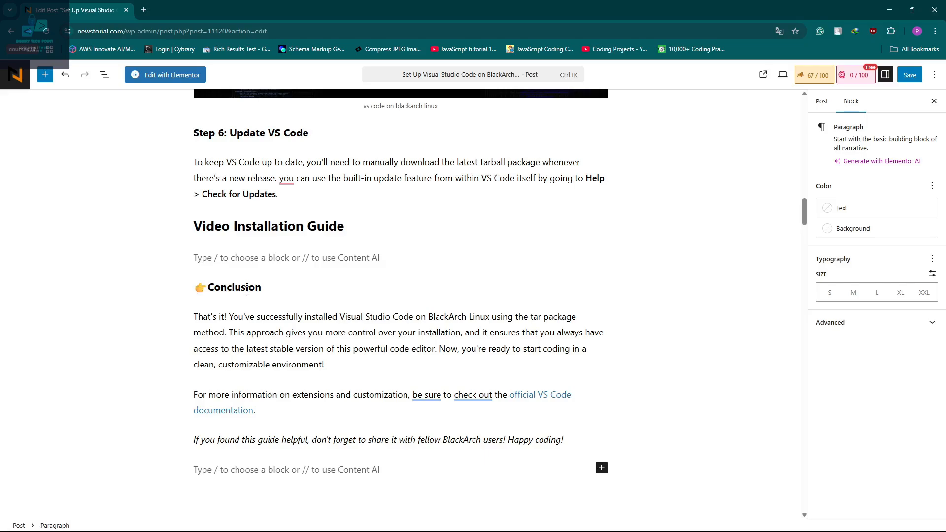
# Delete the 👉 emoji from the Conclusion heading and save the post.
pyautogui.click(235, 287)
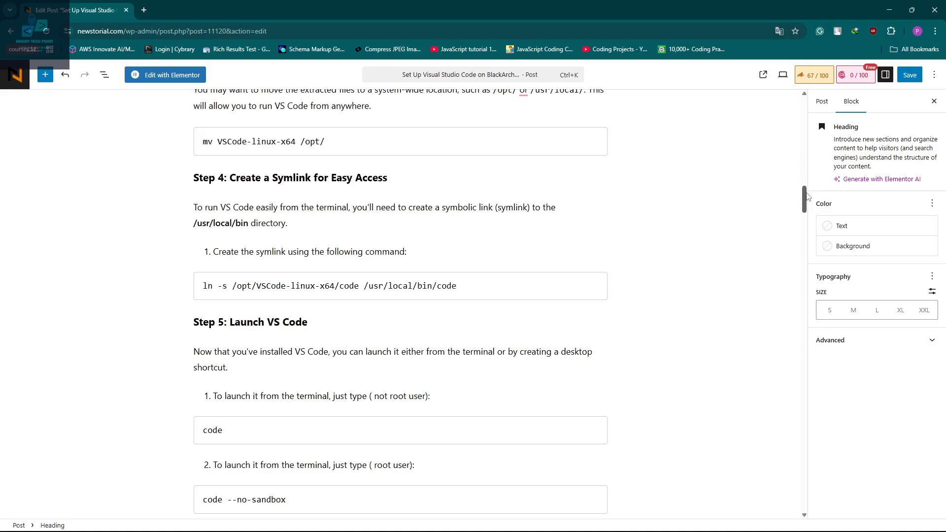
pyautogui.scroll(-3)
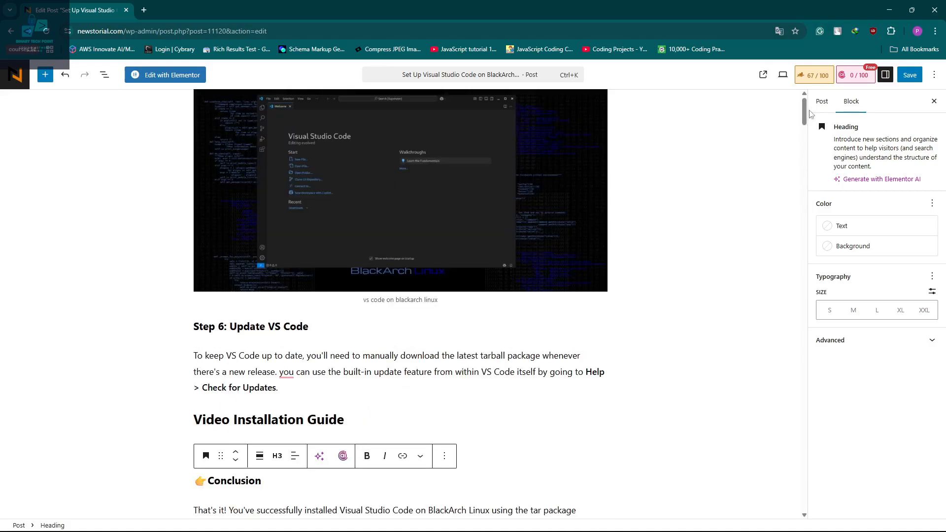
pyautogui.scroll(-3)
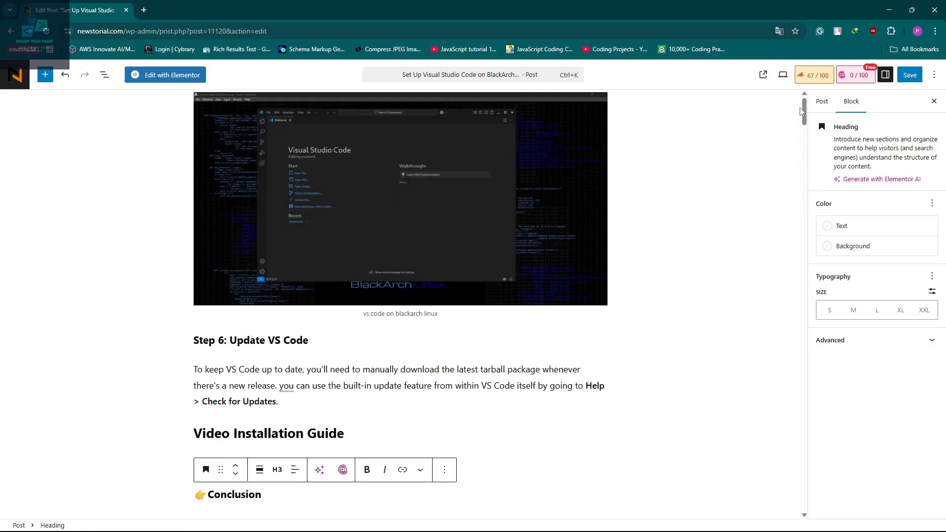
pyautogui.scroll(-3)
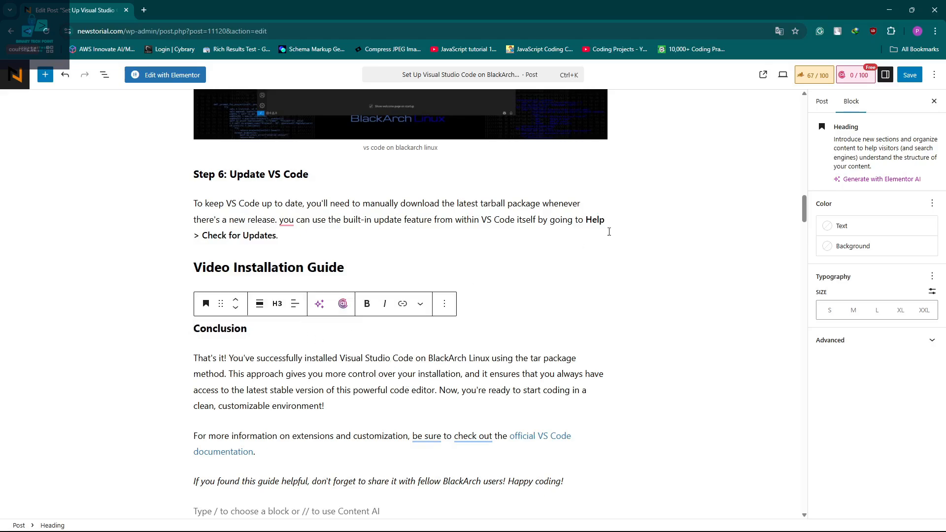
pyautogui.click(910, 74)
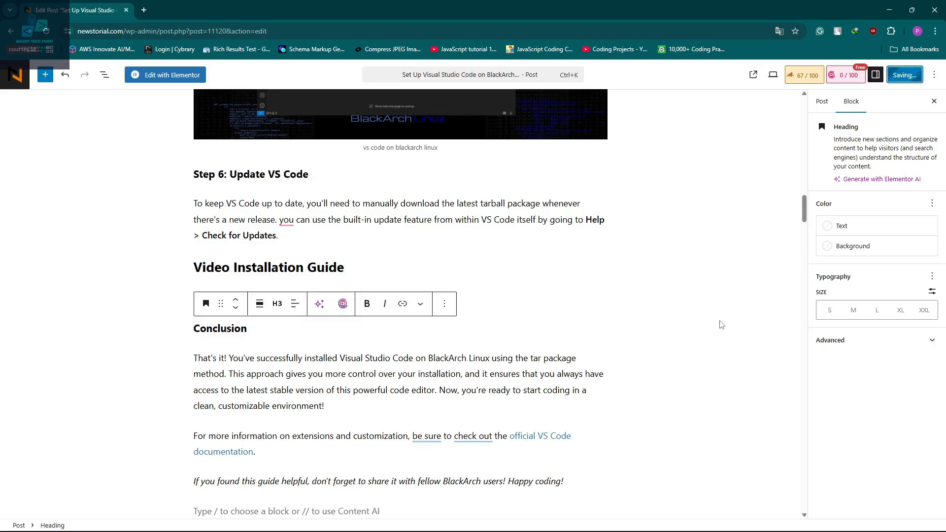
pyautogui.moveTo(718, 318)
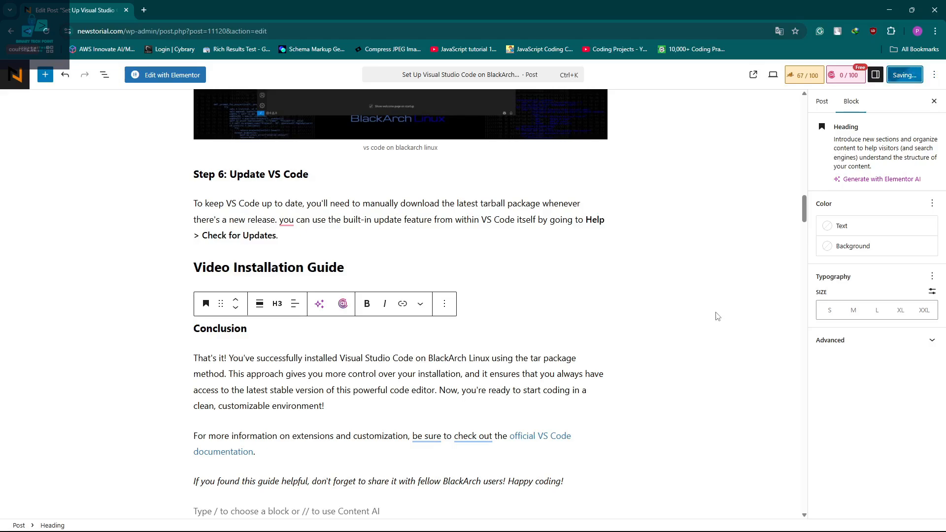
# Wait for the save to finish and the 'Post updated.' snackbar to appear.
pyautogui.click(903, 74)
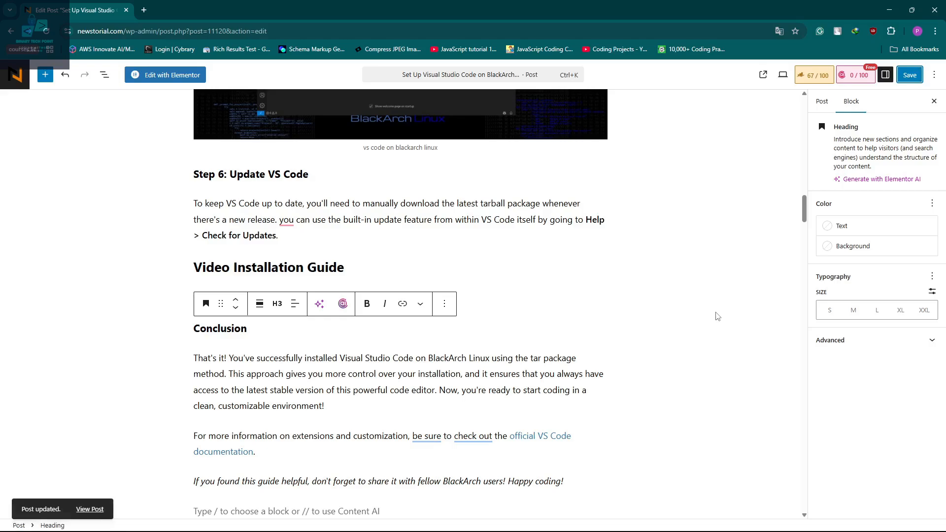